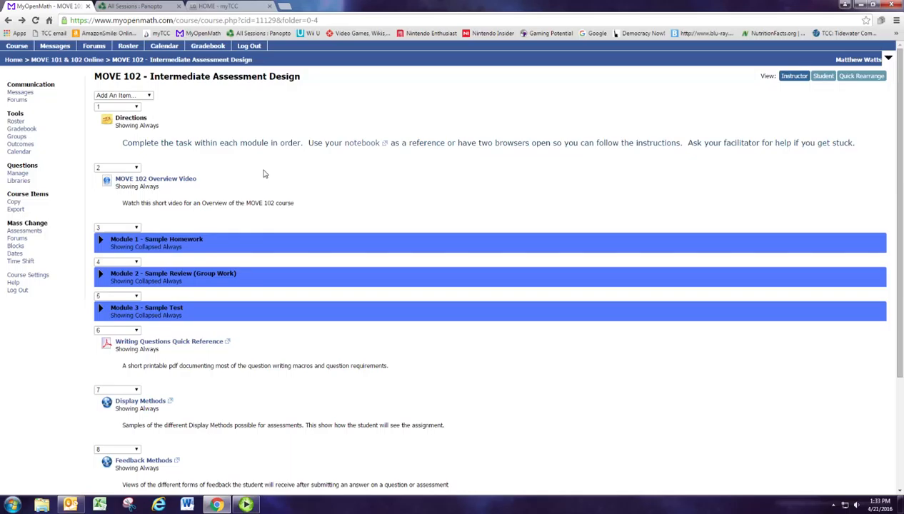
pyautogui.moveTo(249, 177)
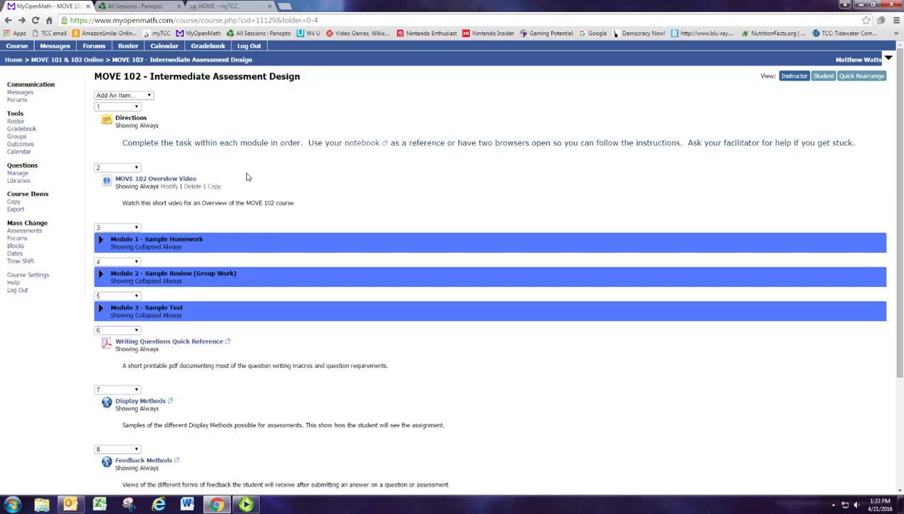
pyautogui.moveTo(363, 146)
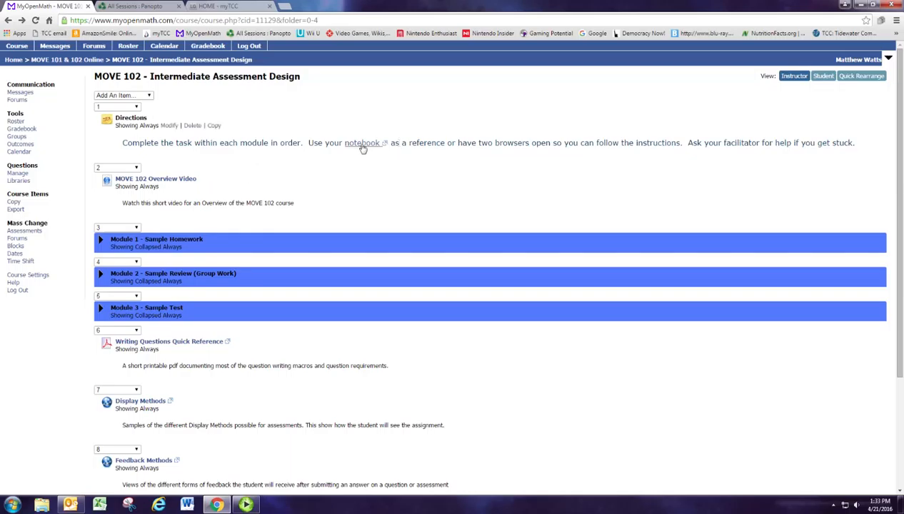
# Step: Expand the Module 1 - Sample Homework folder and scroll through its overview video, four parts, forum and sample homework
pyautogui.click(363, 143)
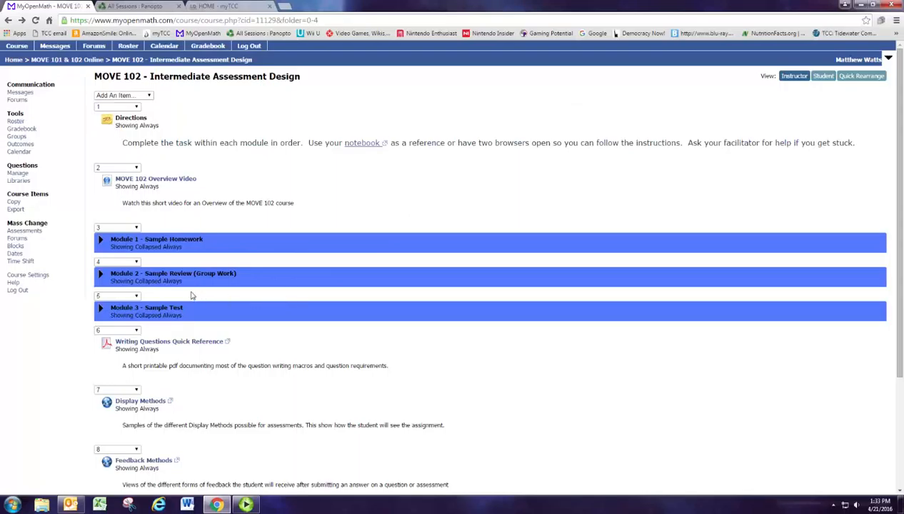
pyautogui.moveTo(209, 221)
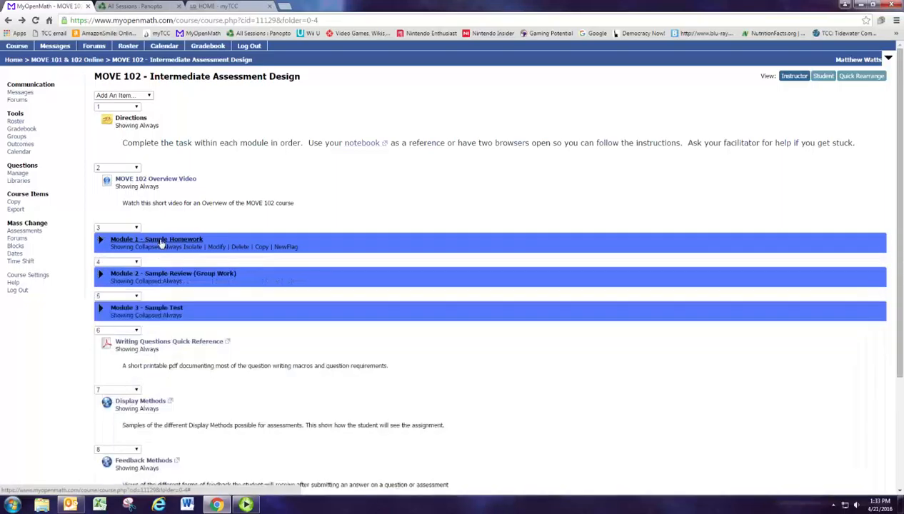
pyautogui.click(100, 240)
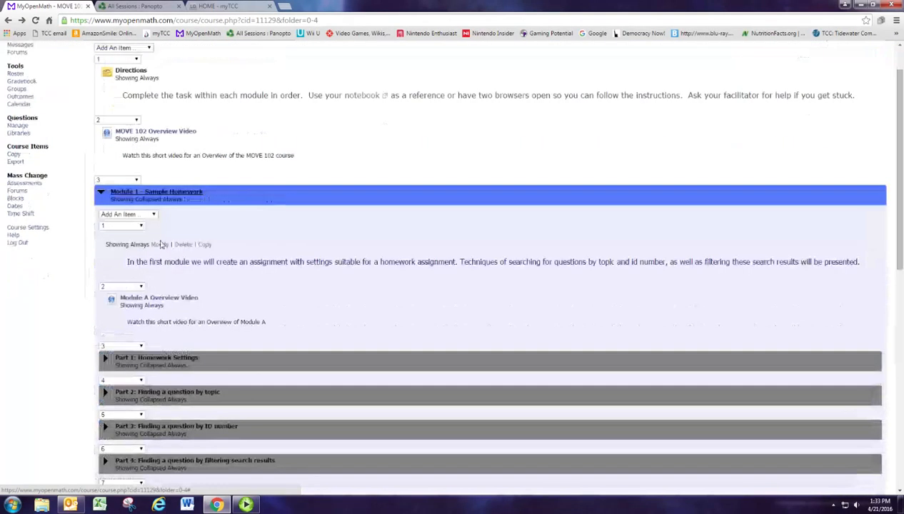
pyautogui.scroll(-3)
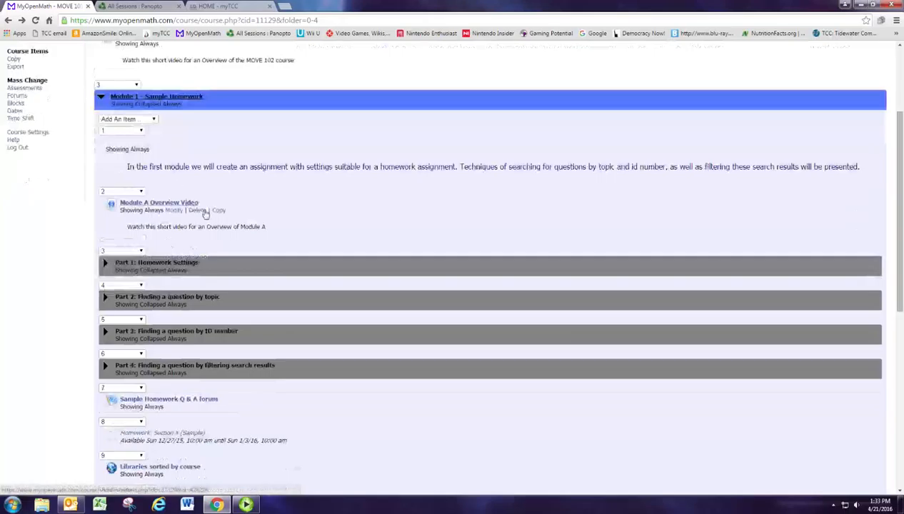
pyautogui.scroll(-3)
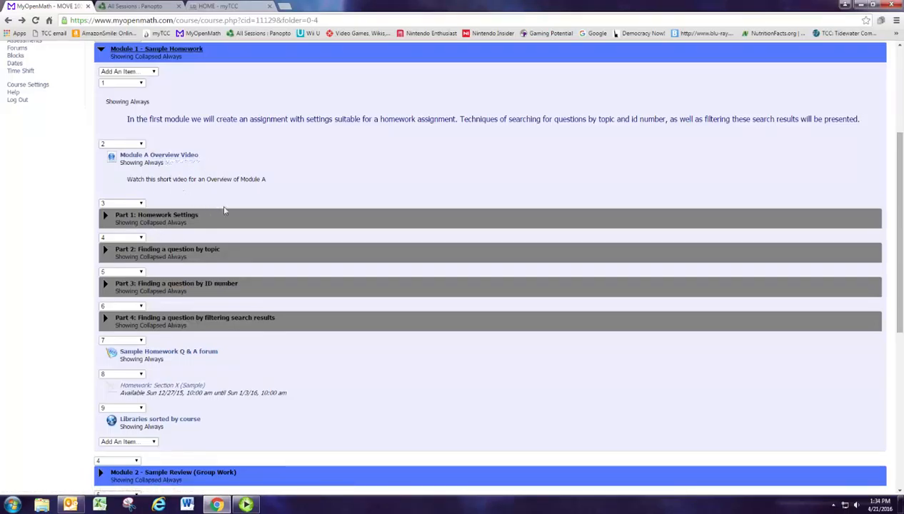
pyautogui.moveTo(158, 214)
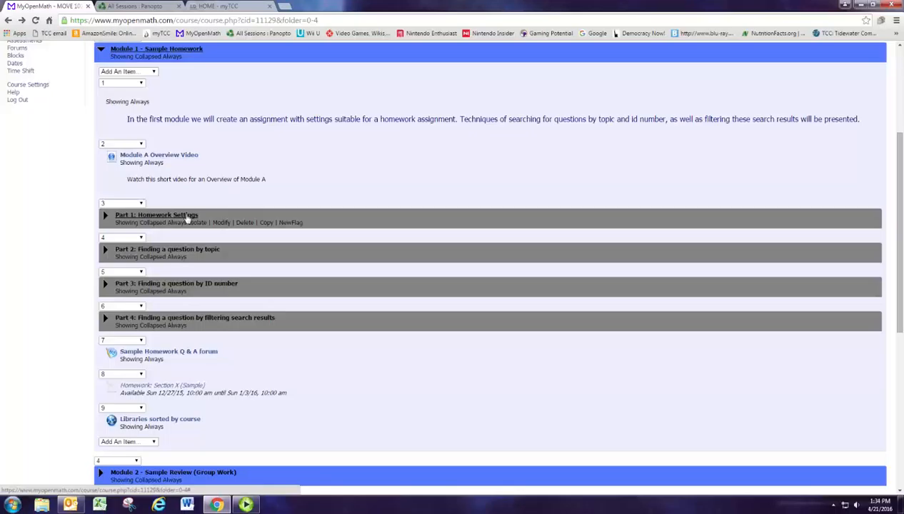
pyautogui.moveTo(187, 243)
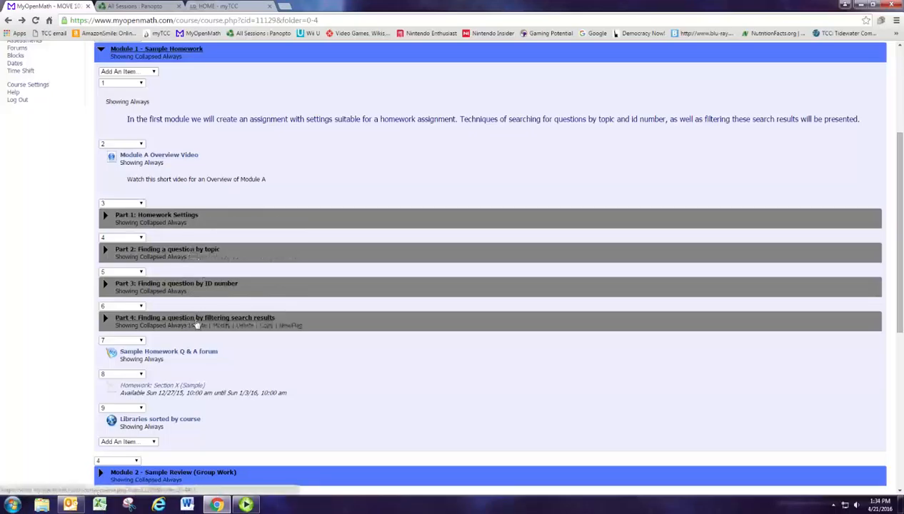
pyautogui.moveTo(198, 309)
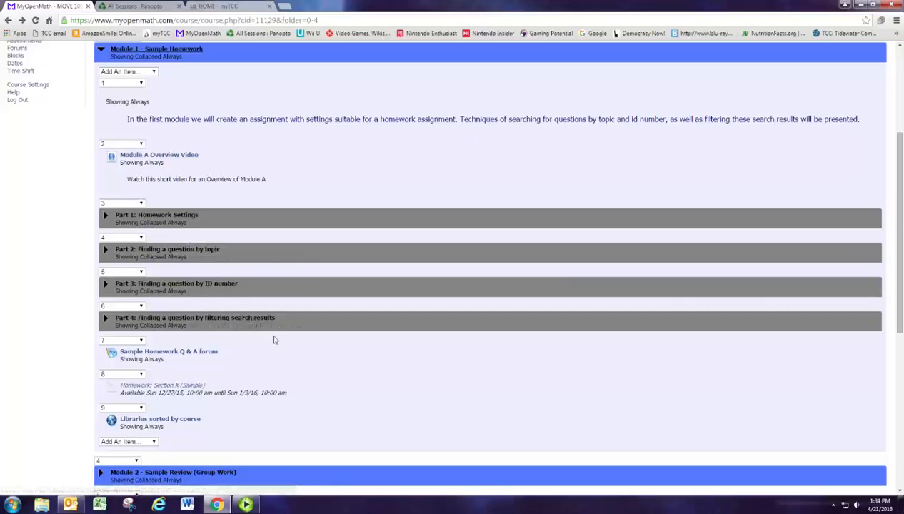
pyautogui.scroll(-3)
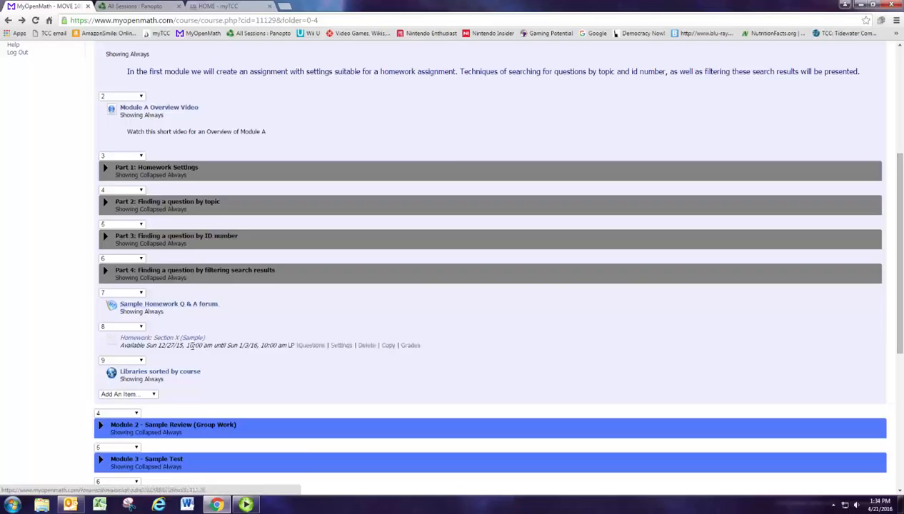
pyautogui.moveTo(163, 338)
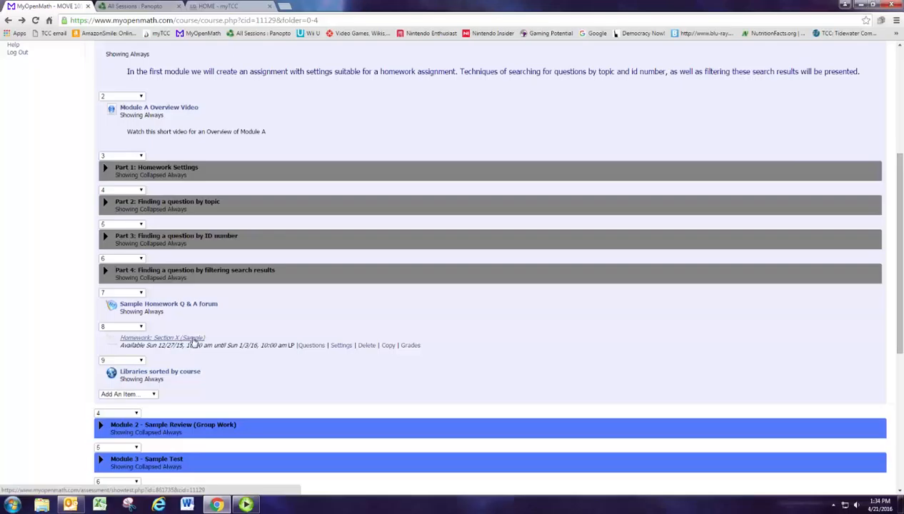
pyautogui.scroll(-3)
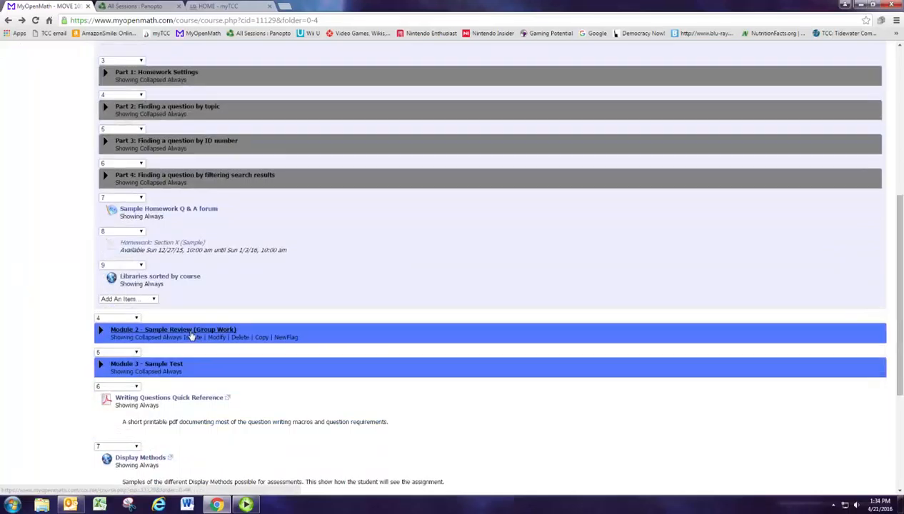
pyautogui.scroll(-3)
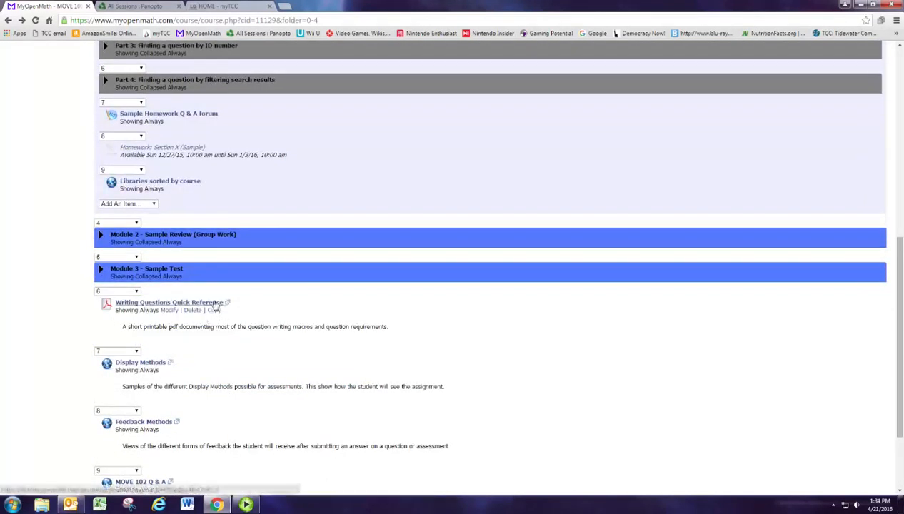
pyautogui.moveTo(211, 296)
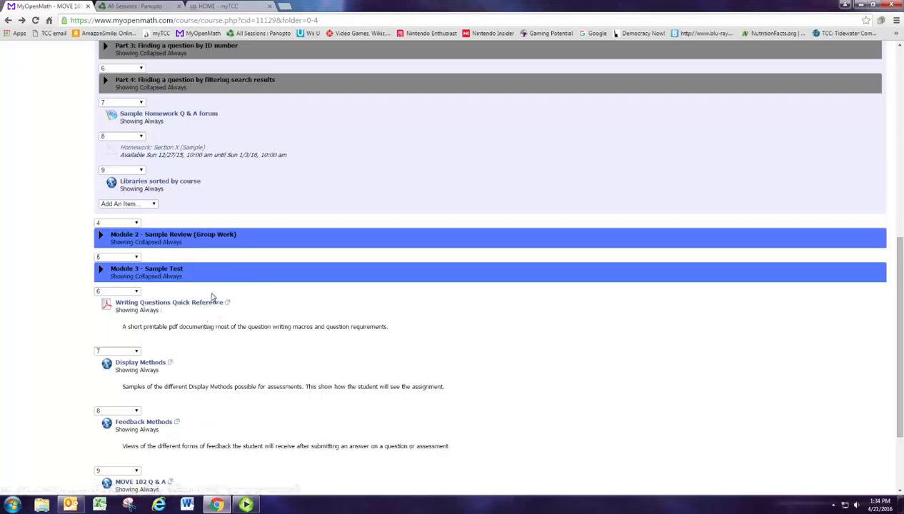
pyautogui.scroll(-3)
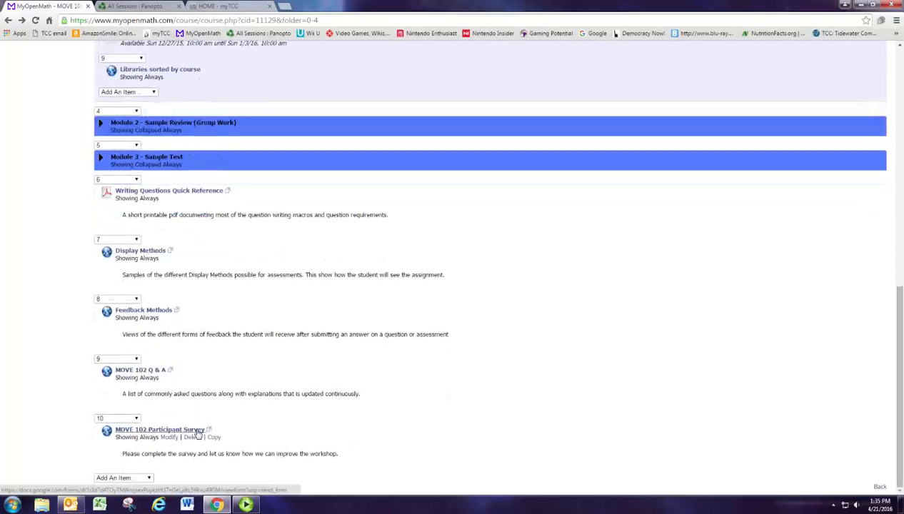
pyautogui.moveTo(266, 426)
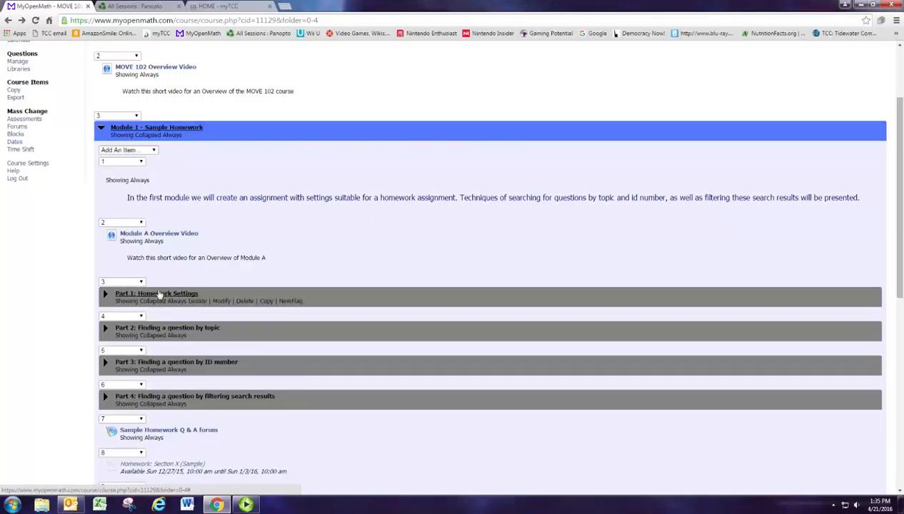
pyautogui.moveTo(289, 274)
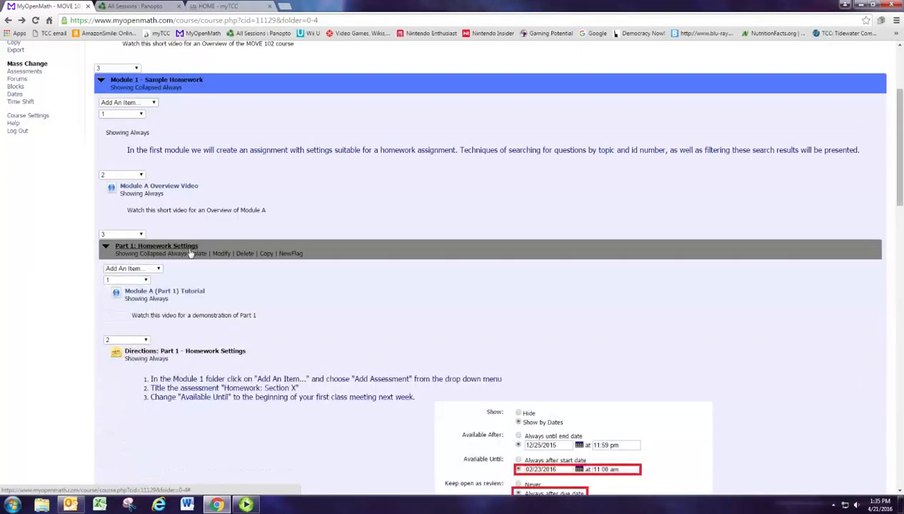
pyautogui.scroll(-3)
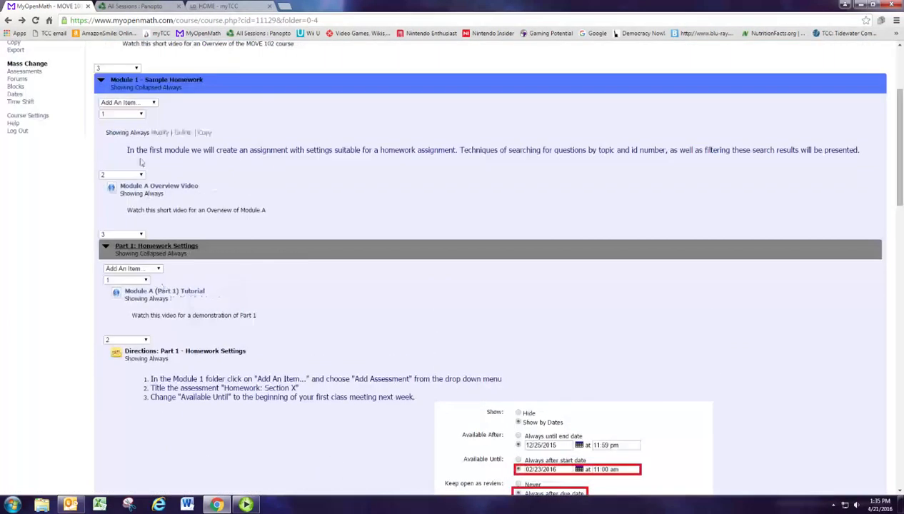
pyautogui.click(127, 103)
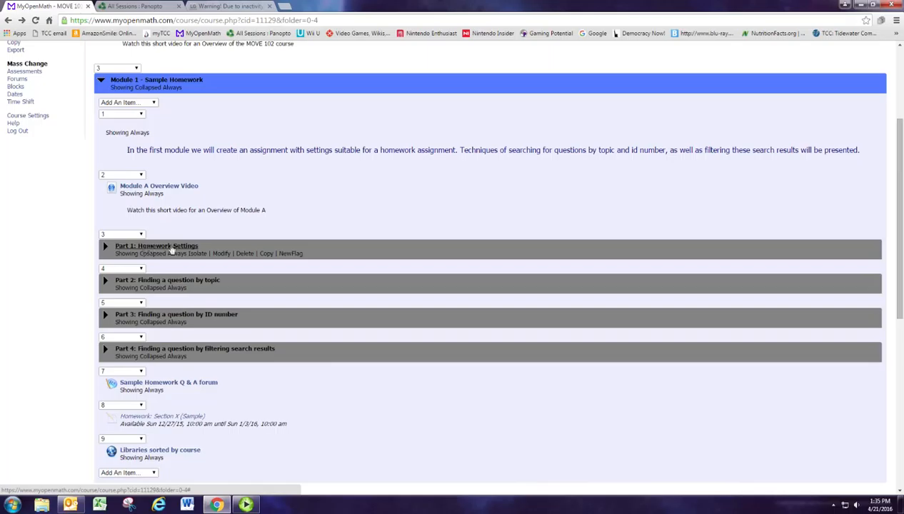
pyautogui.moveTo(166, 287)
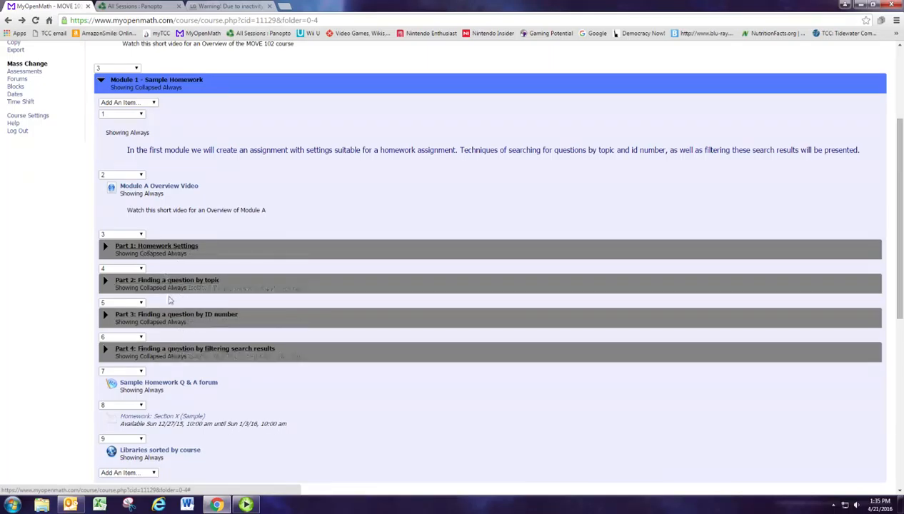
pyautogui.moveTo(164, 350)
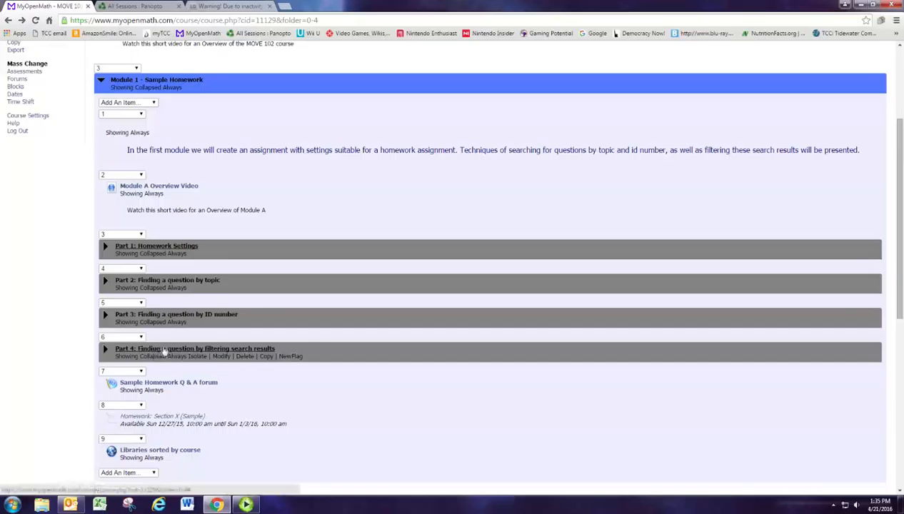